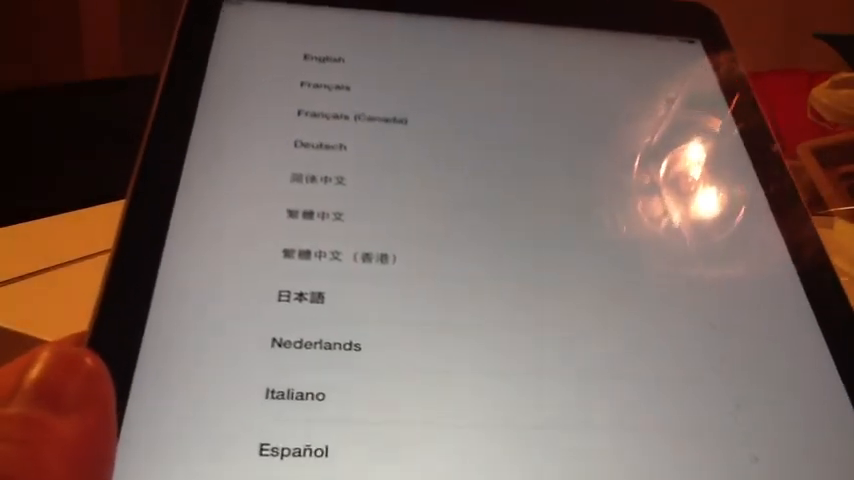
pyautogui.scroll(-3)
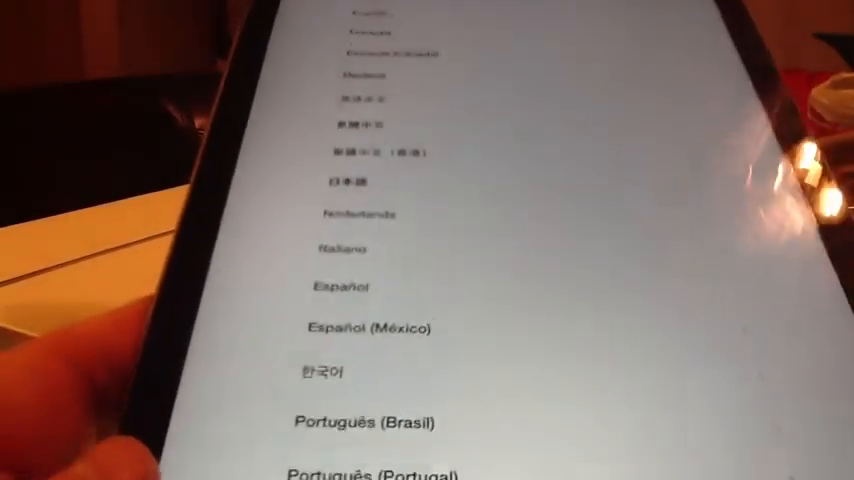